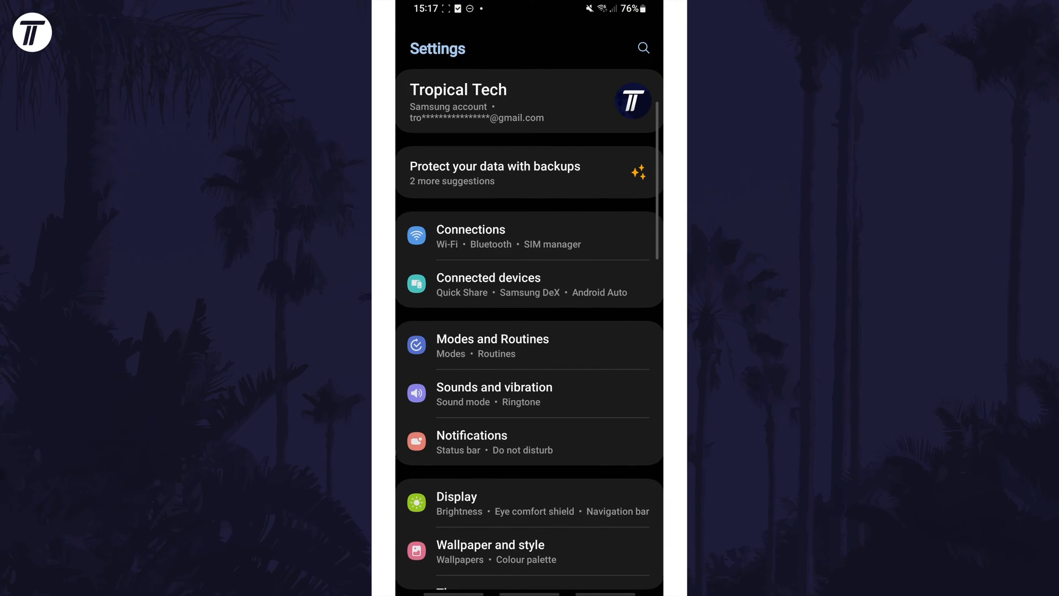
Scroll the Settings list and open Battery and device care.
{"action": "scroll", "scroll_direction": "down", "scroll_amount": 3}
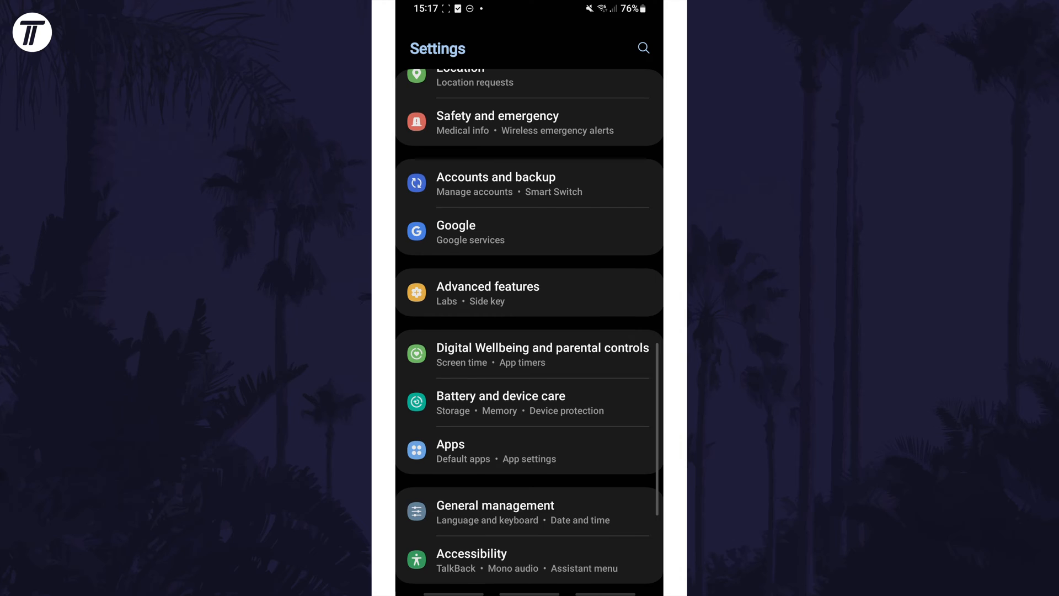
{"action": "left_click", "coordinate": [500, 403]}
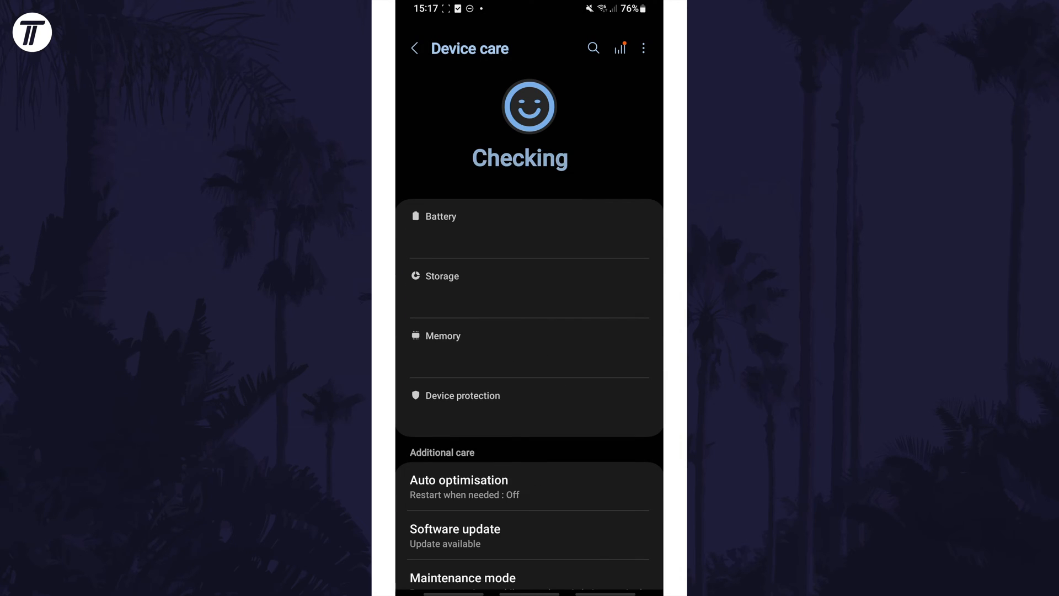
Open Memory to view RAM usage (3.2 GB of 8 GB available) and background apps.
{"action": "left_click", "coordinate": [445, 336]}
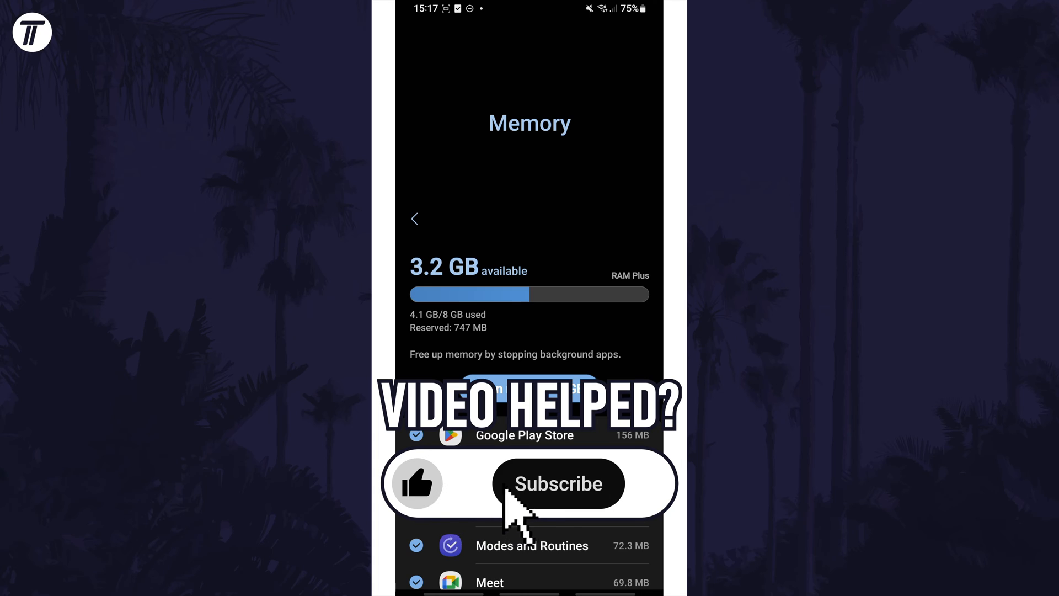
{"action": "left_click", "coordinate": [558, 484]}
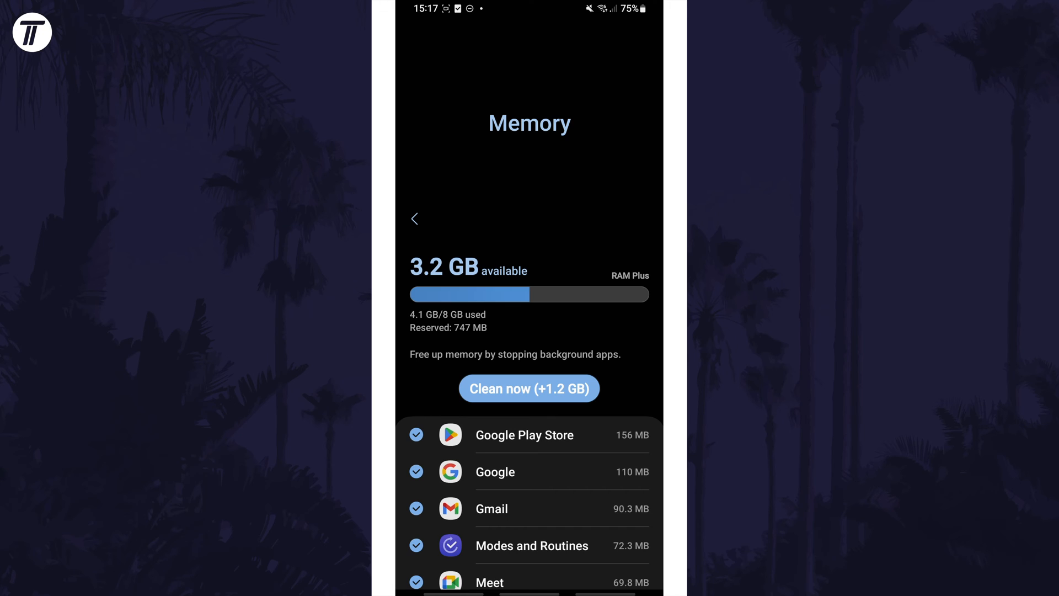
{"action": "left_click", "coordinate": [529, 388]}
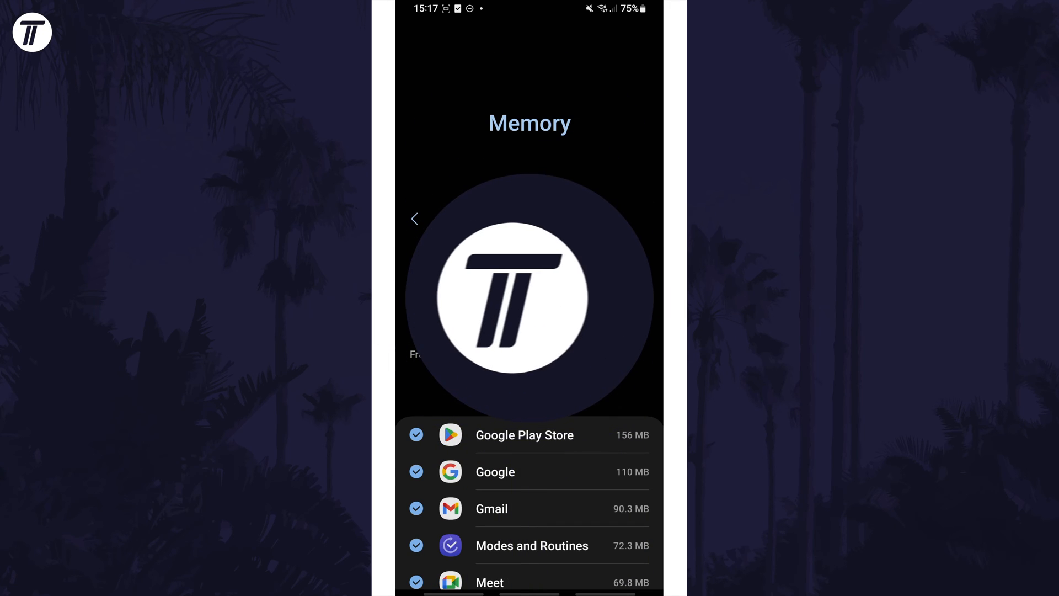